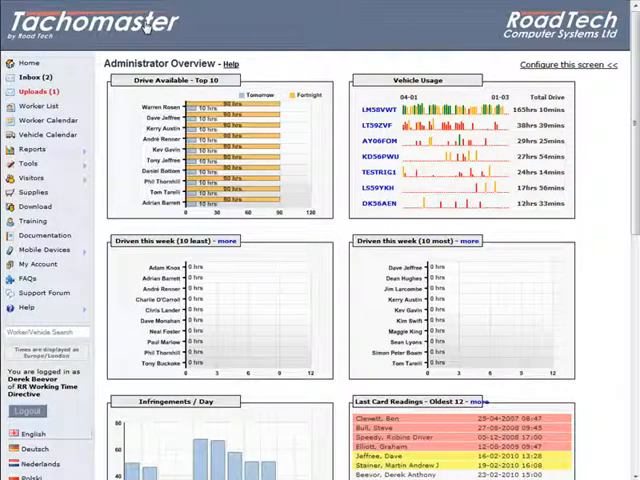
Expand the Tools menu in the administrator sidebar to list Company Settings and Audit Trail.
left_click(28, 164)
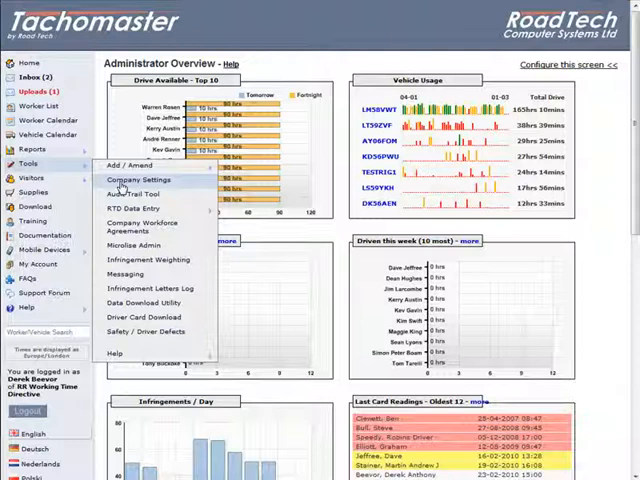
Show Company Settings and review the Default Vehicle Rule choices (None, EC HGV, EC PSV, UK Domestic).
left_click(130, 178)
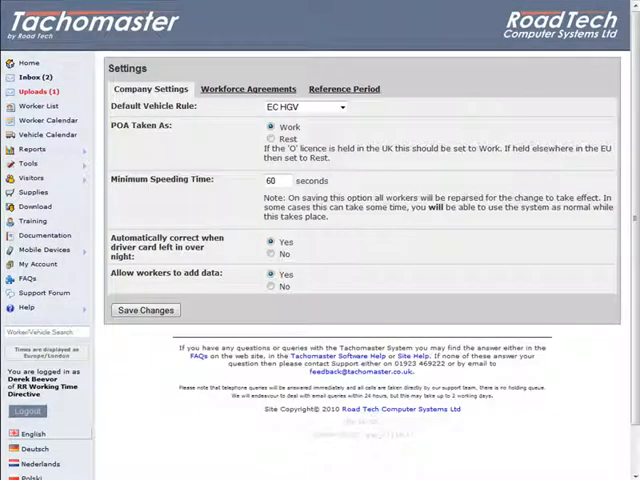
left_click(152, 88)
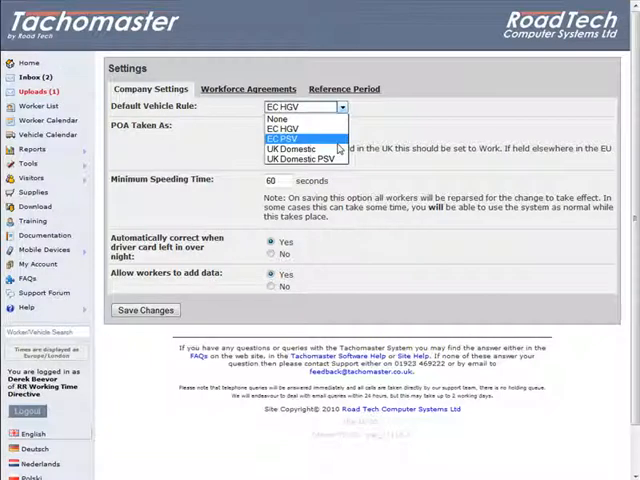
mouse_move(300, 148)
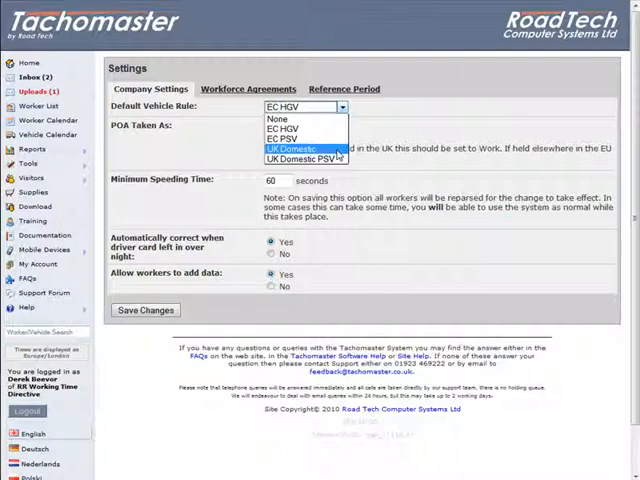
mouse_move(300, 158)
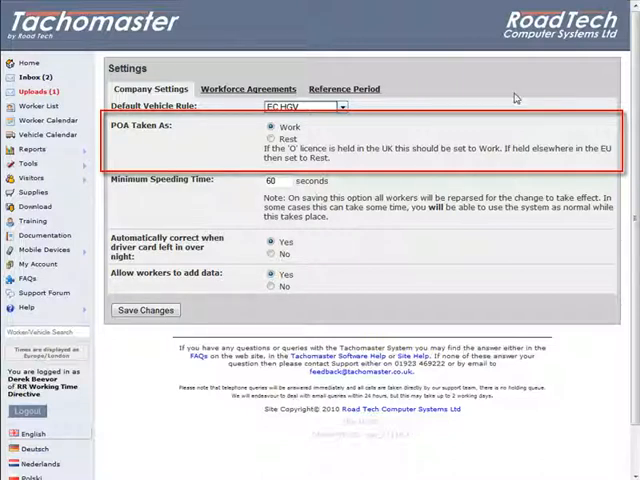
mouse_move(392, 122)
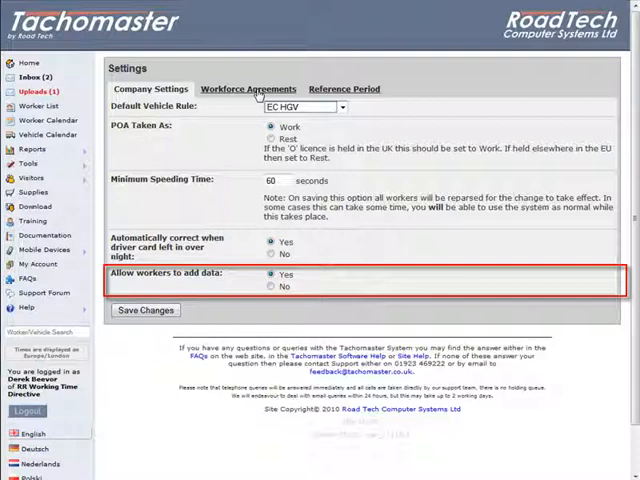
Switch the Settings page to the Workforce Agreements section for night-work hours.
left_click(248, 88)
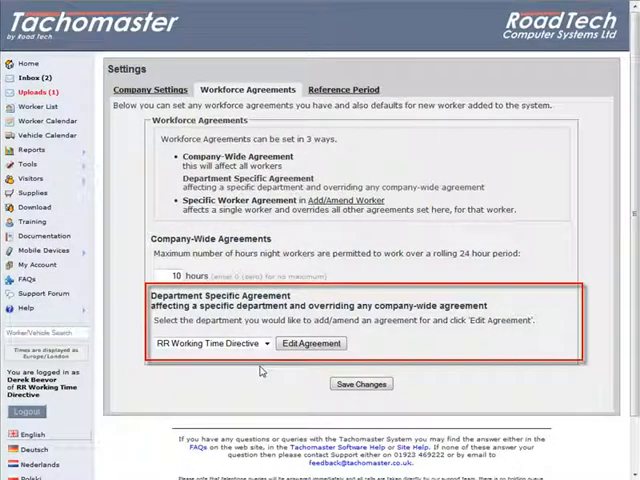
Edit the department agreement to allow 12 night-work hours per rolling 24-hour period.
left_click(258, 344)
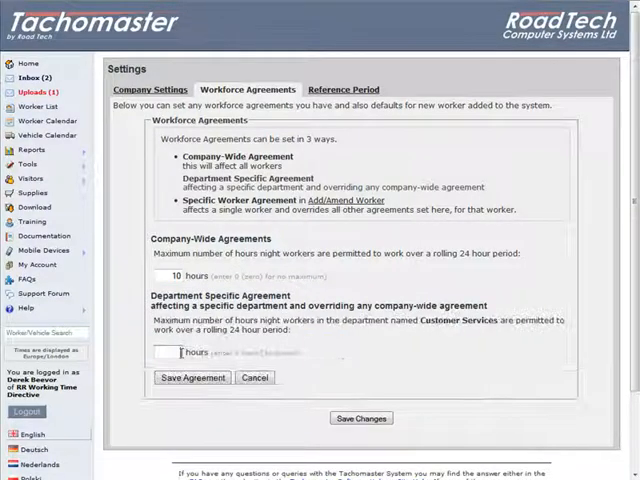
type("12")
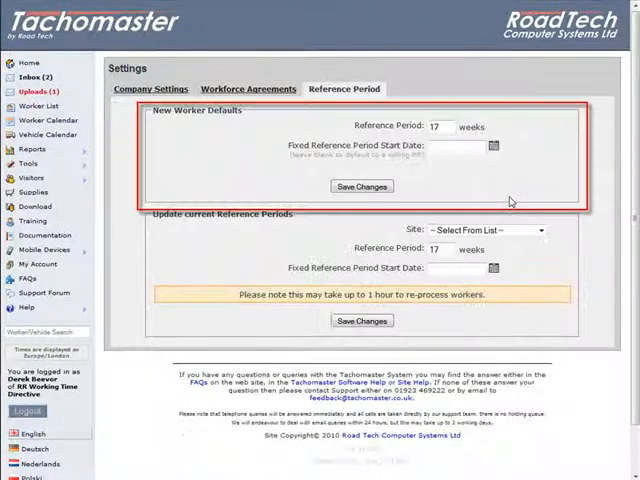
mouse_move(620, 156)
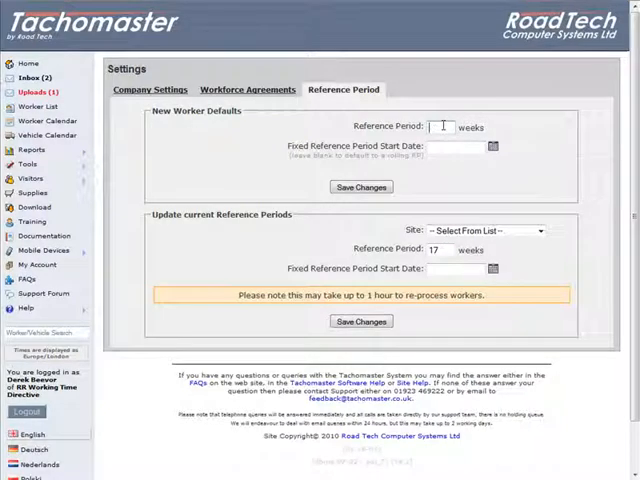
Set new worker defaults to a 26-week reference period starting 01/01/2010.
type("2")
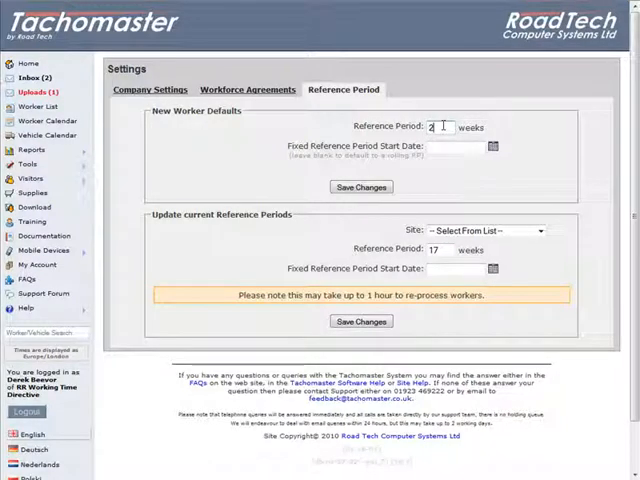
type("26")
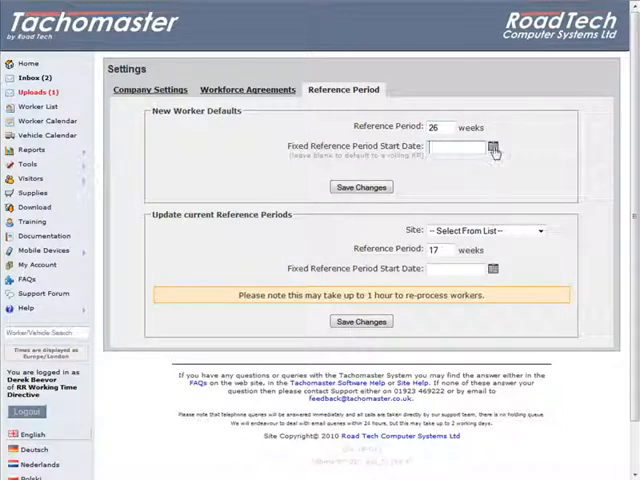
left_click(488, 148)
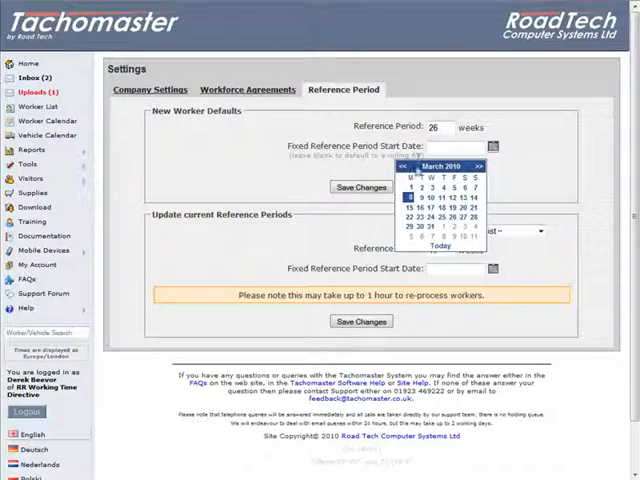
left_click(410, 166)
type("01/01/2010")
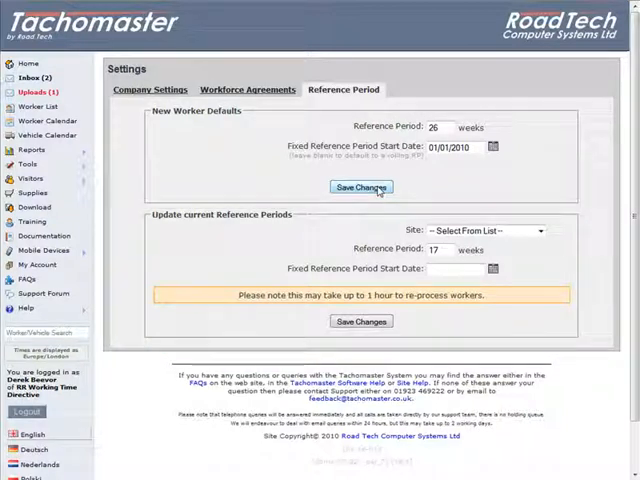
mouse_move(548, 236)
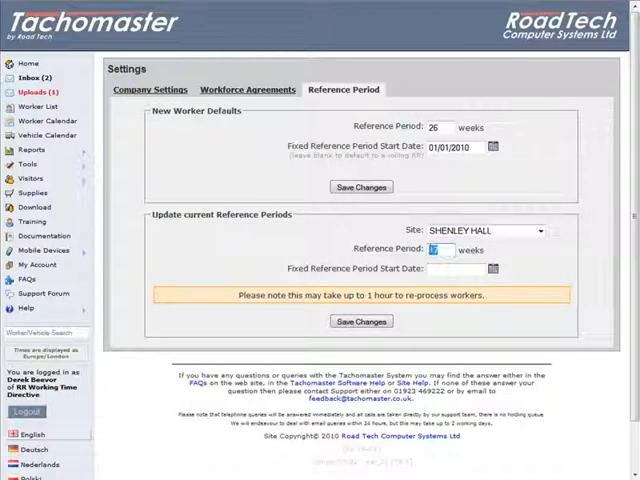
type("26")
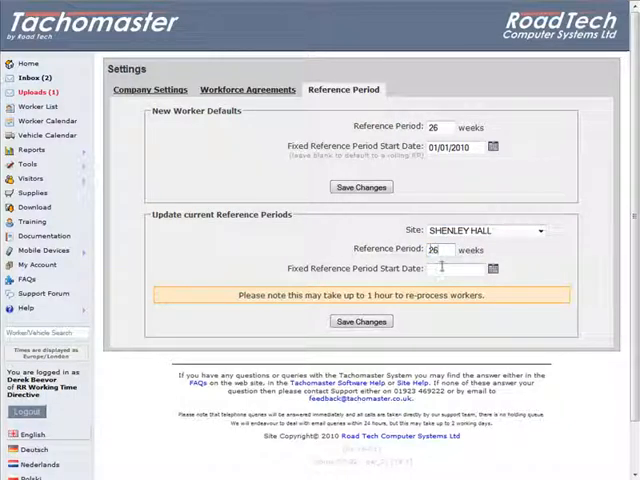
left_click(492, 268)
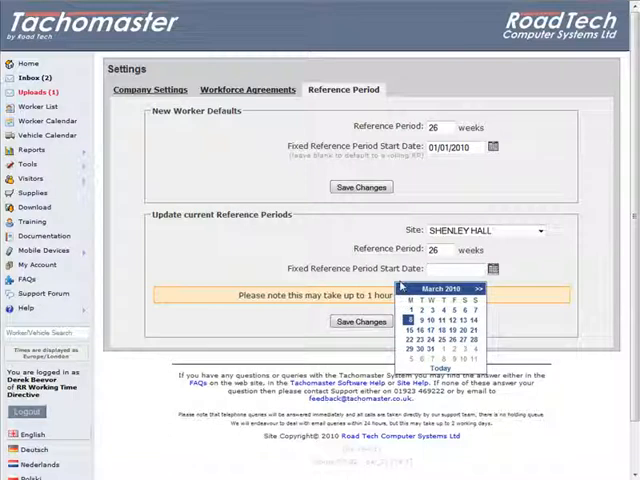
left_click(404, 288)
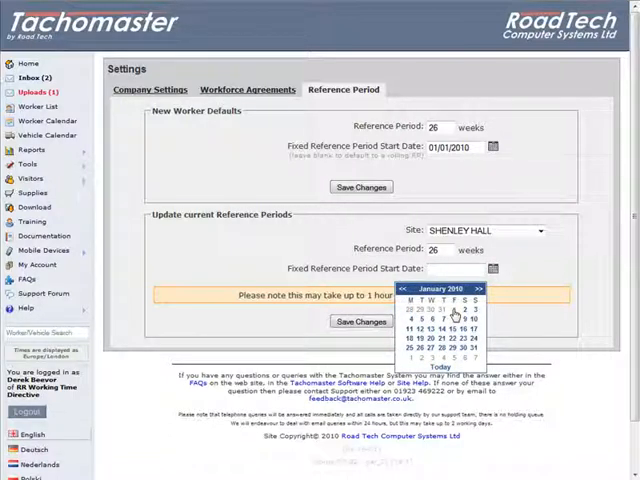